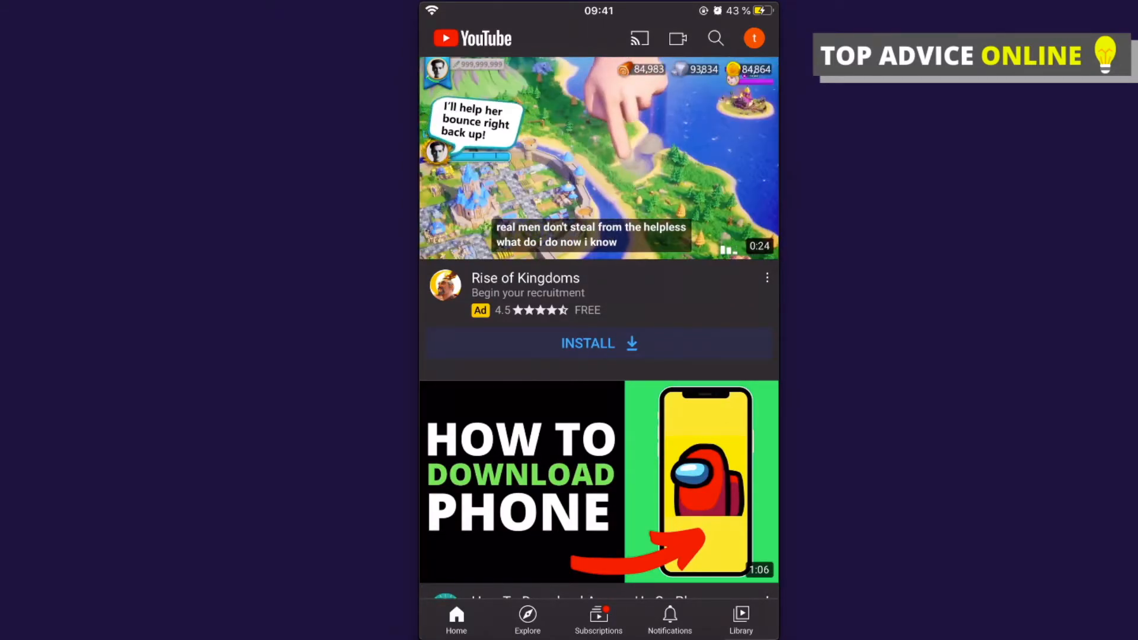
# Step: Scroll the Home feed to reach the 'How To Download Among Us On Phone' video
pyautogui.scroll(-3)
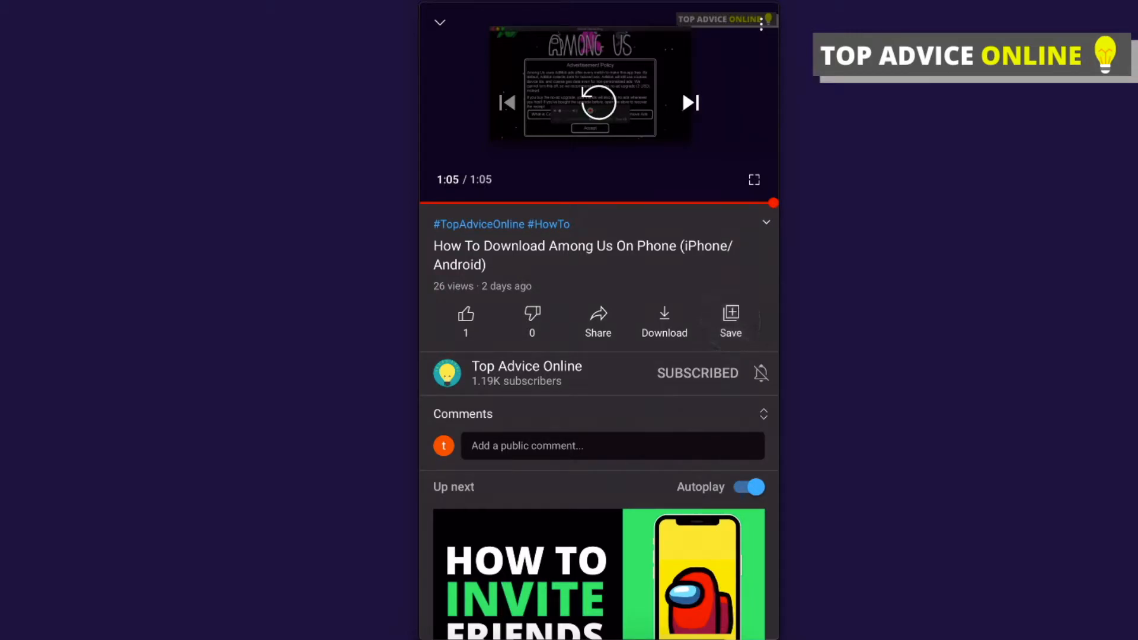
# Step: Save the video into a new private playlist named 'Loop'
pyautogui.click(730, 313)
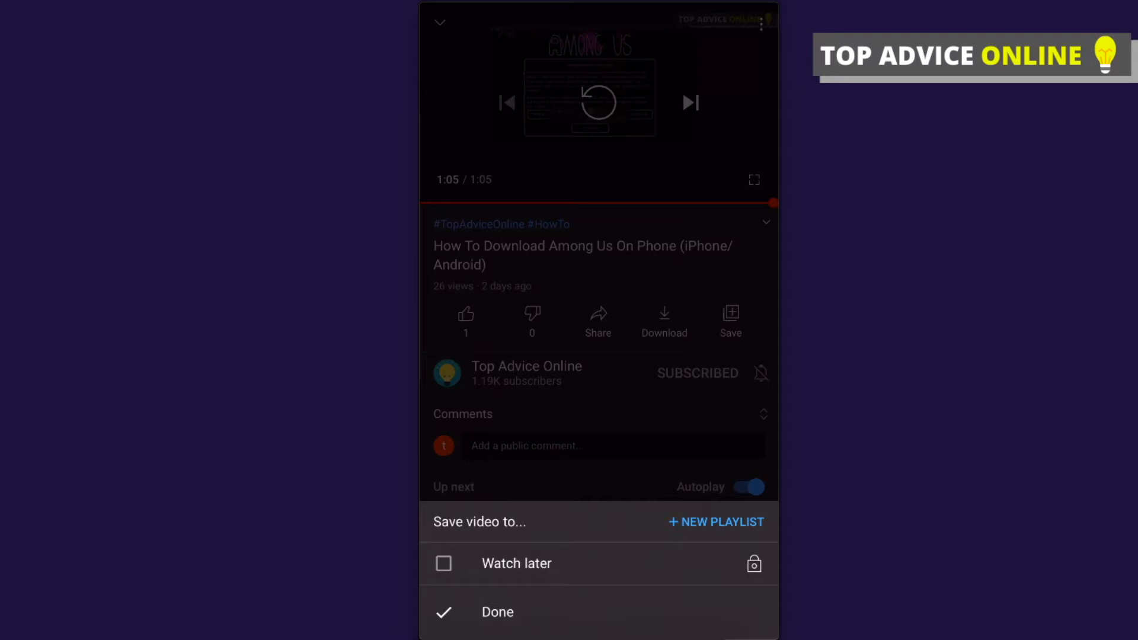
pyautogui.click(716, 522)
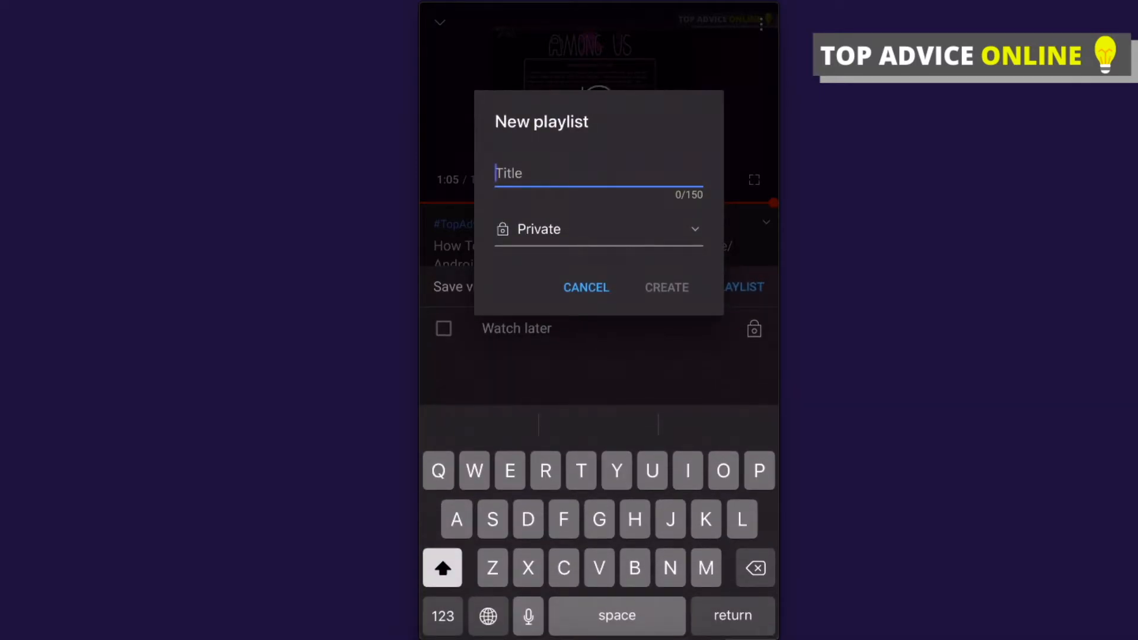
pyautogui.write('Loop')
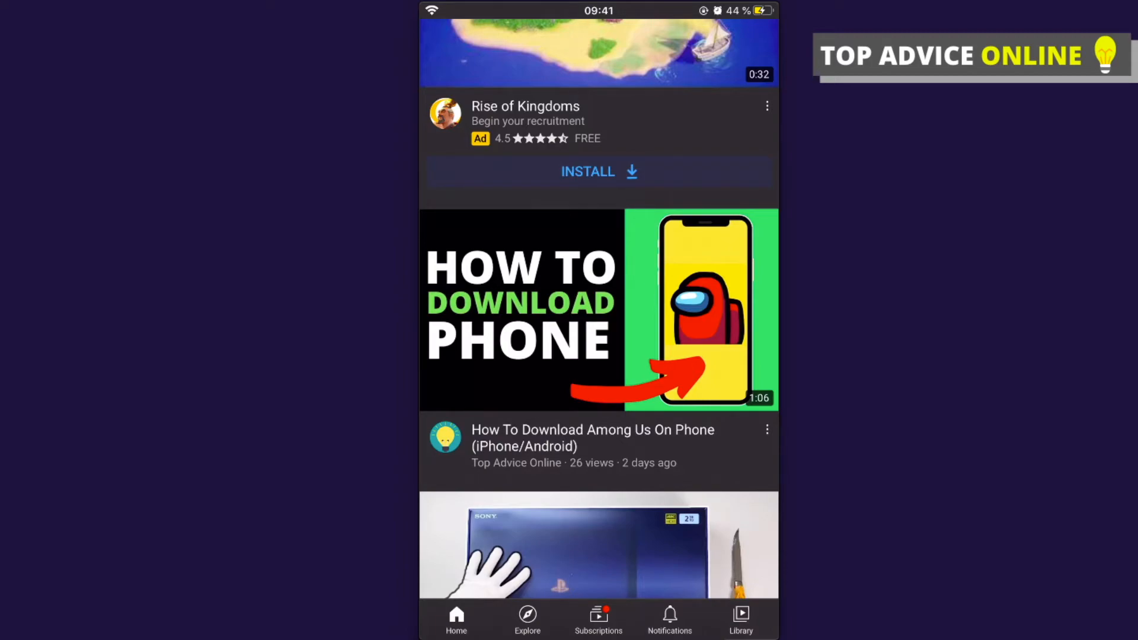
# Step: From the Library, start playing the Loop playlist's Among Us video
pyautogui.click(741, 615)
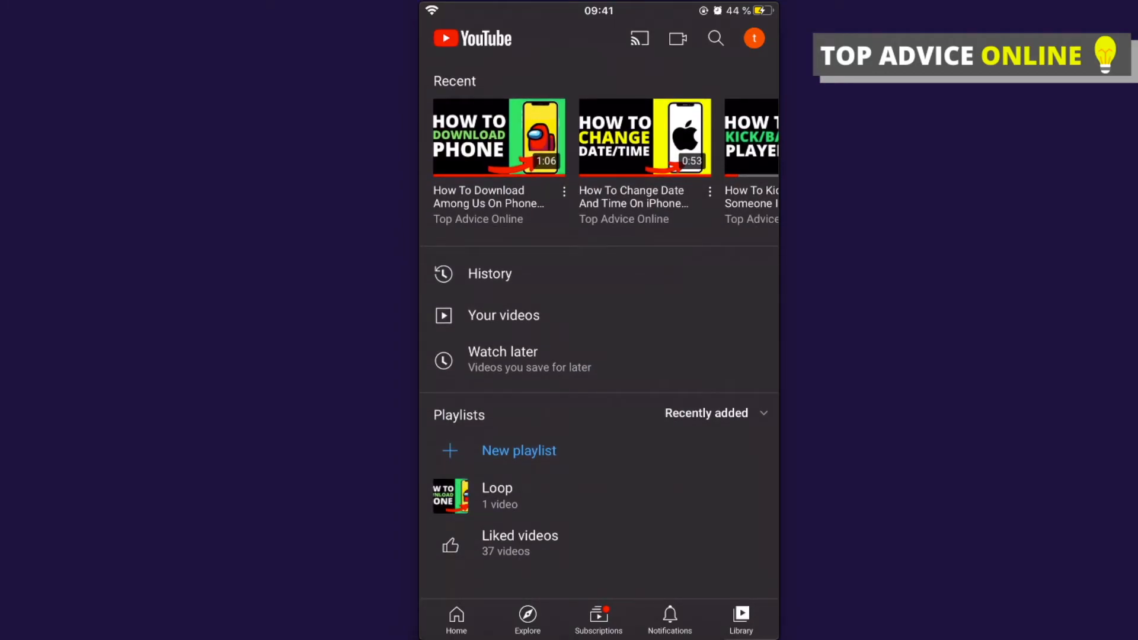
pyautogui.click(497, 489)
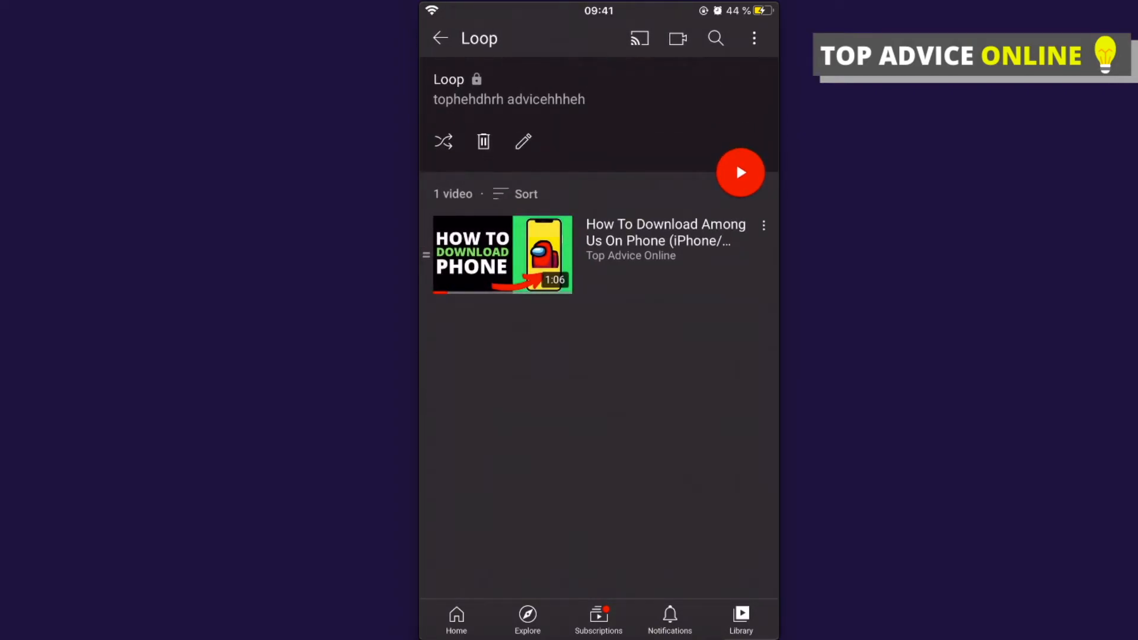
pyautogui.click(740, 173)
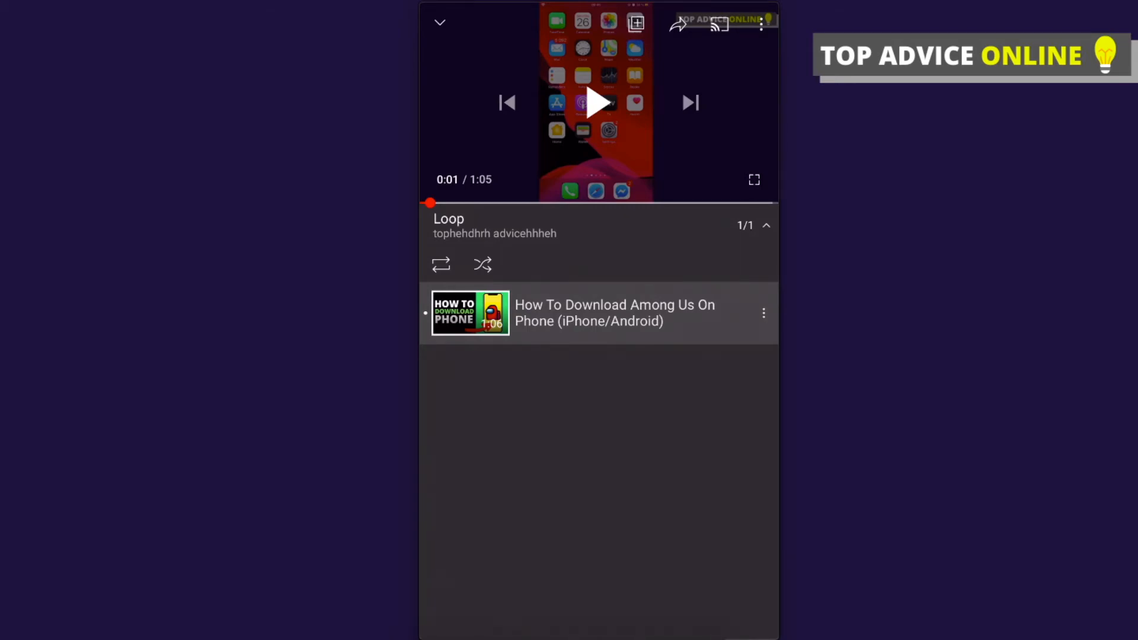
# Step: Turn on playlist repeat and scrub playback to just before the video's end
pyautogui.click(441, 264)
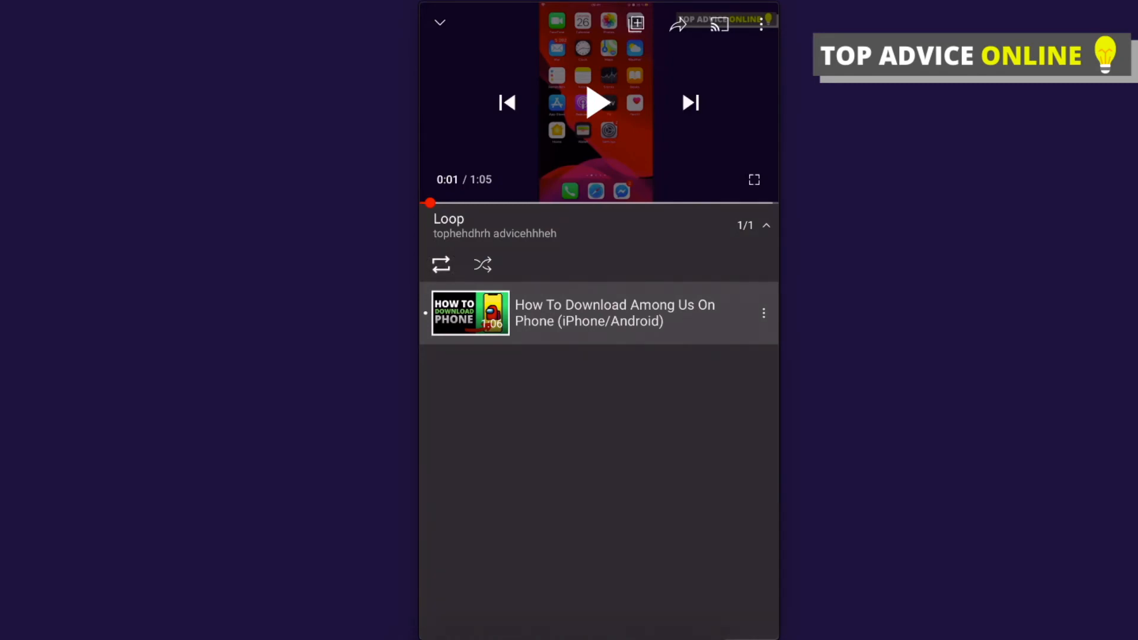
pyautogui.moveTo(429, 203); pyautogui.dragTo(578, 203)
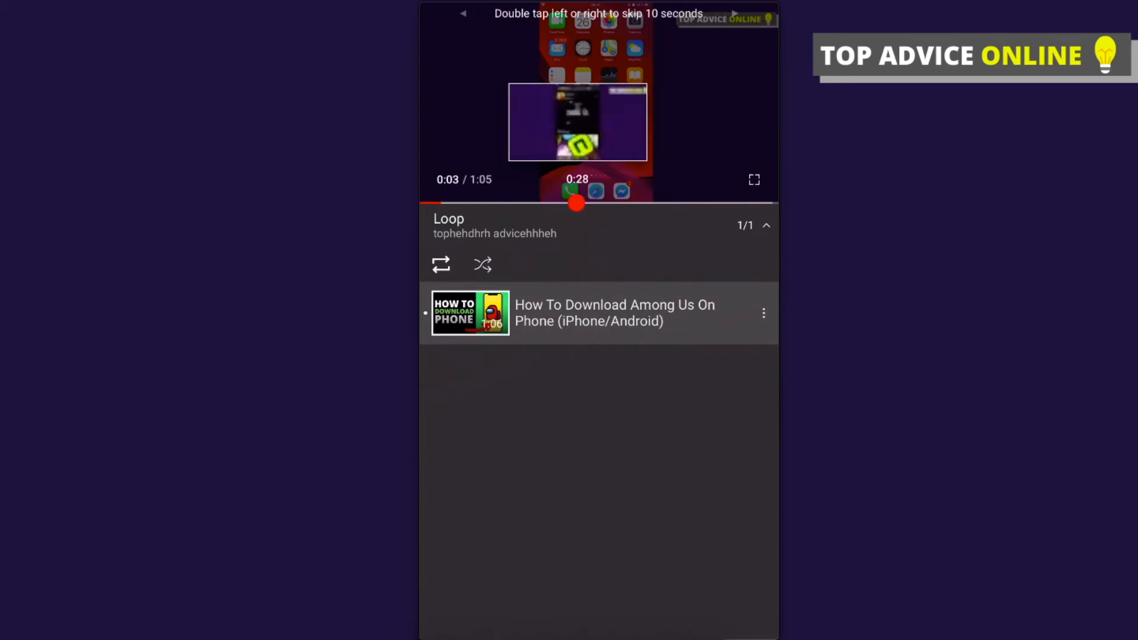
pyautogui.moveTo(577, 203); pyautogui.dragTo(762, 203)
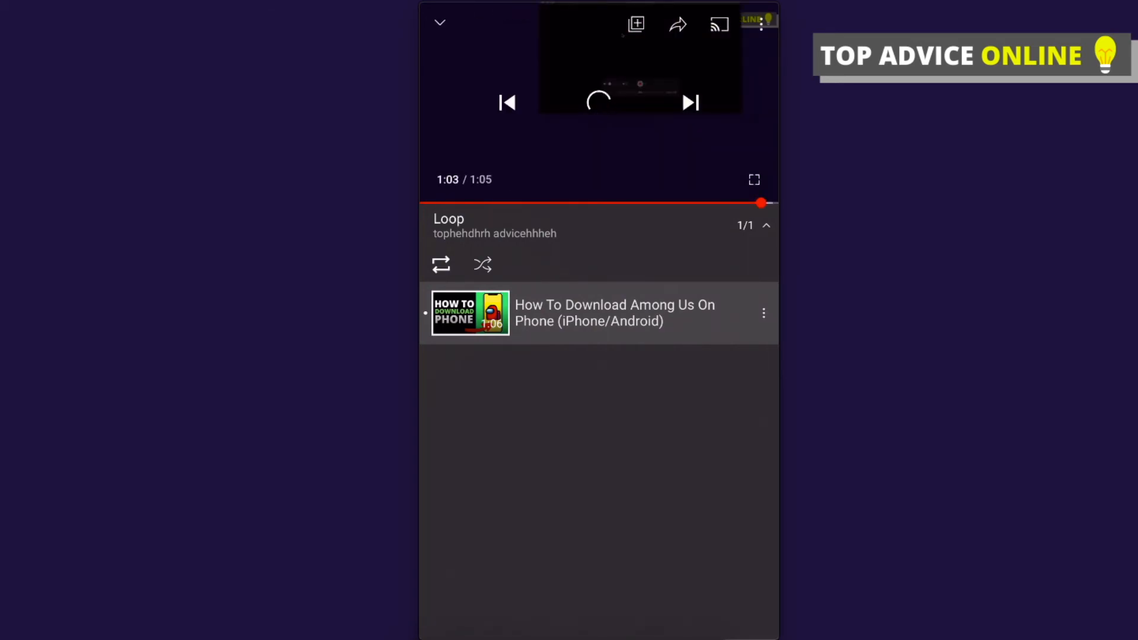